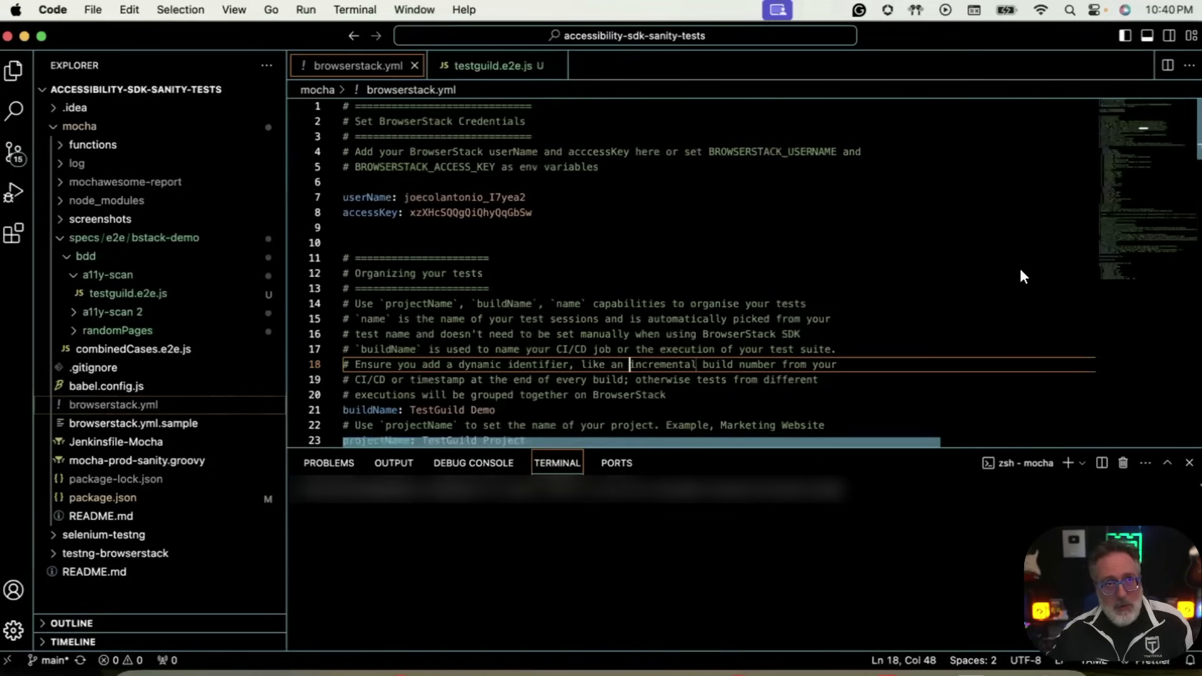
mouse_move(704, 324)
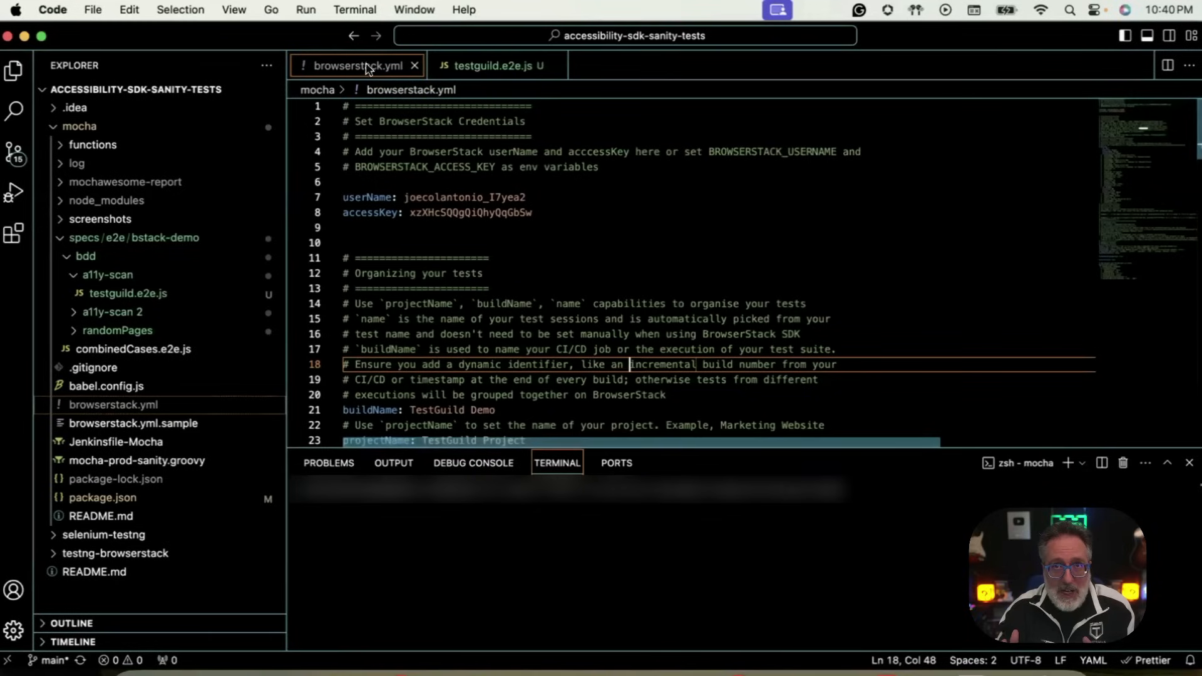
Step: Open the running TestGuild Demo 10 build from My Builds in BrowserStack Automate
scroll("down", 3)
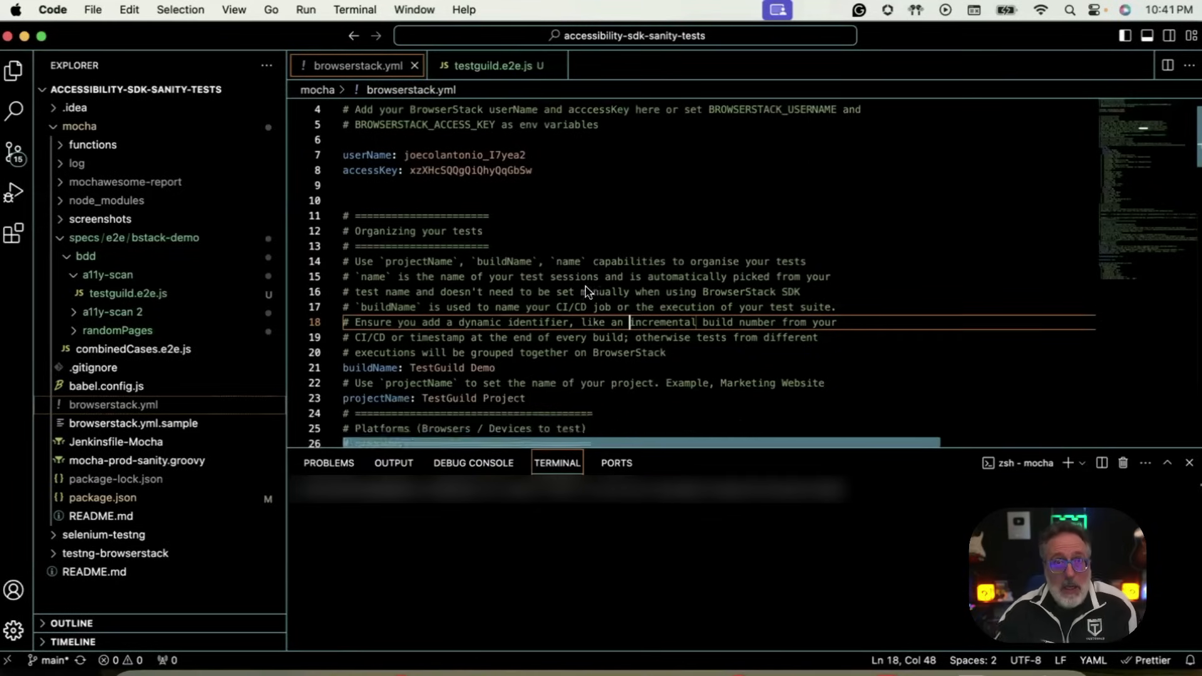
scroll("down", 3)
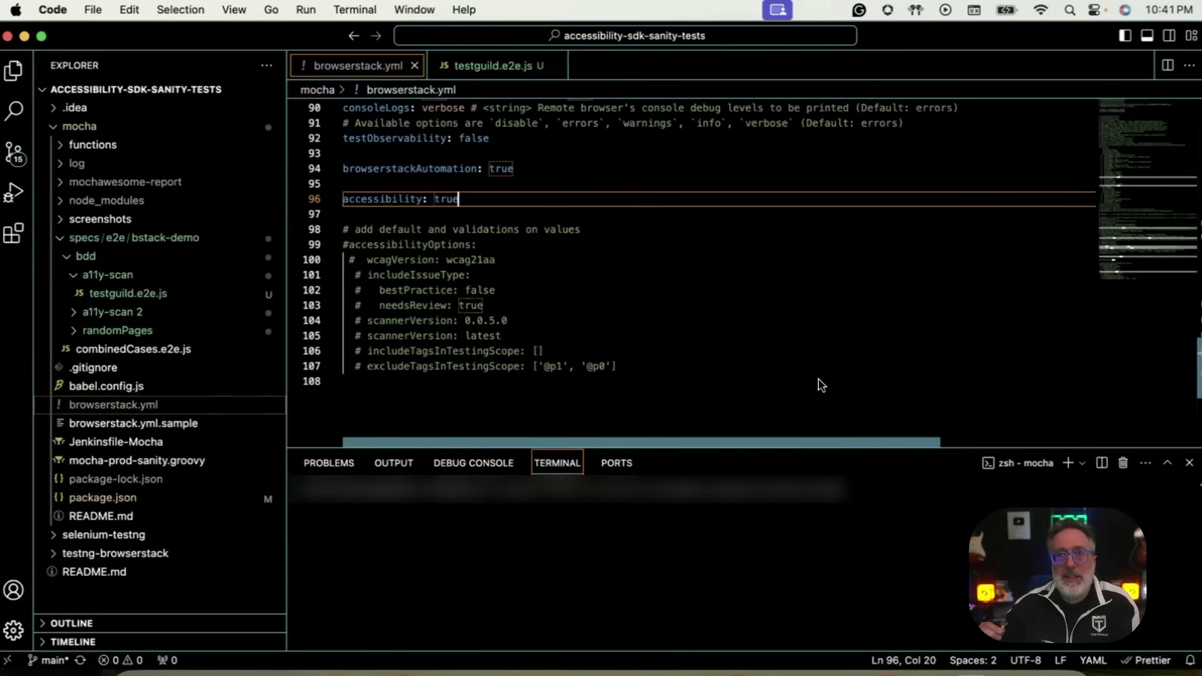
left_click(492, 65)
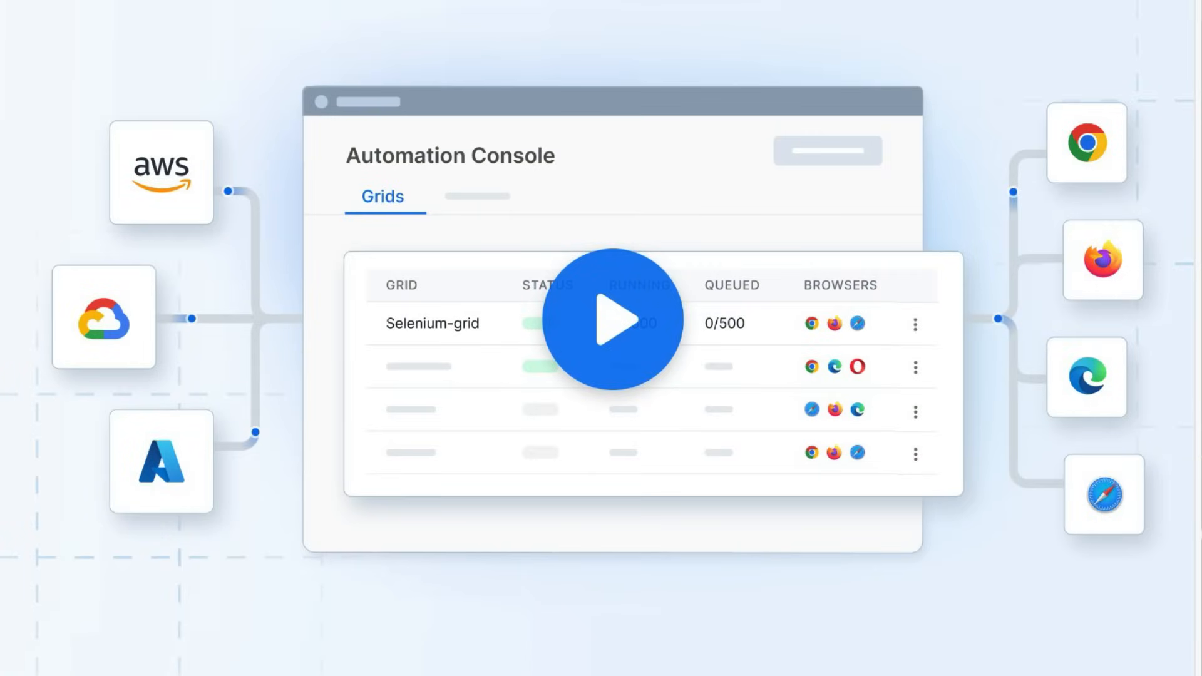
left_click(611, 320)
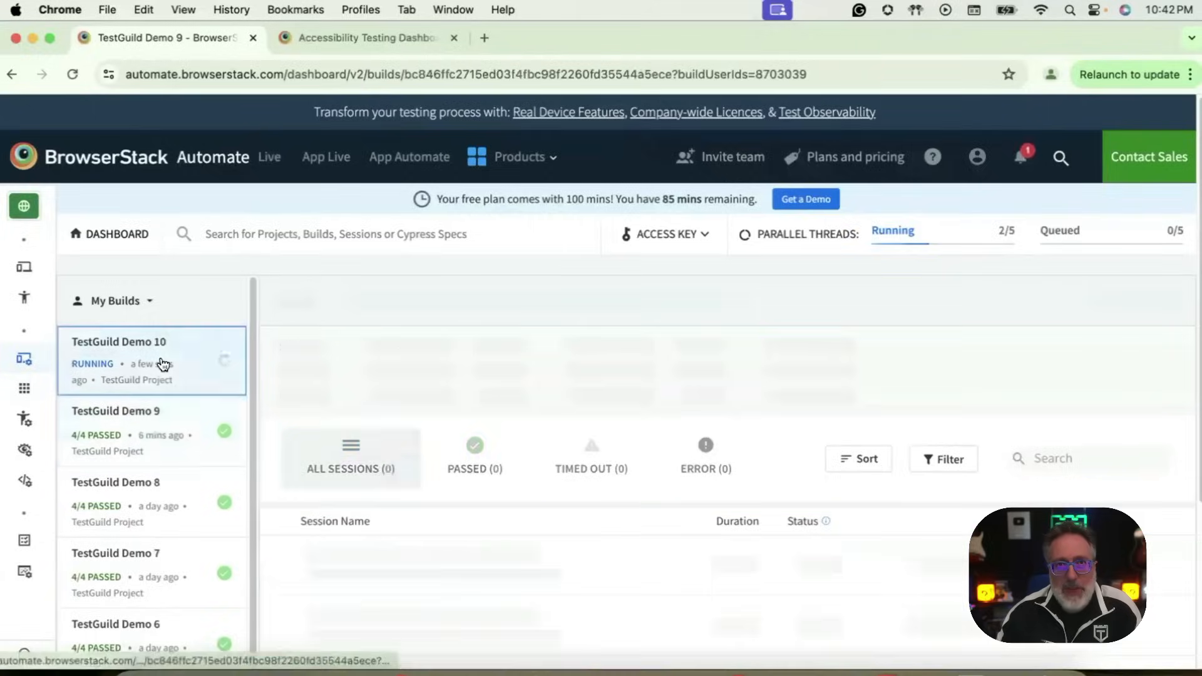
Step: Watch the TestGuild Demo 10 sessions until all four accessibility scans show PASSED
left_click(151, 361)
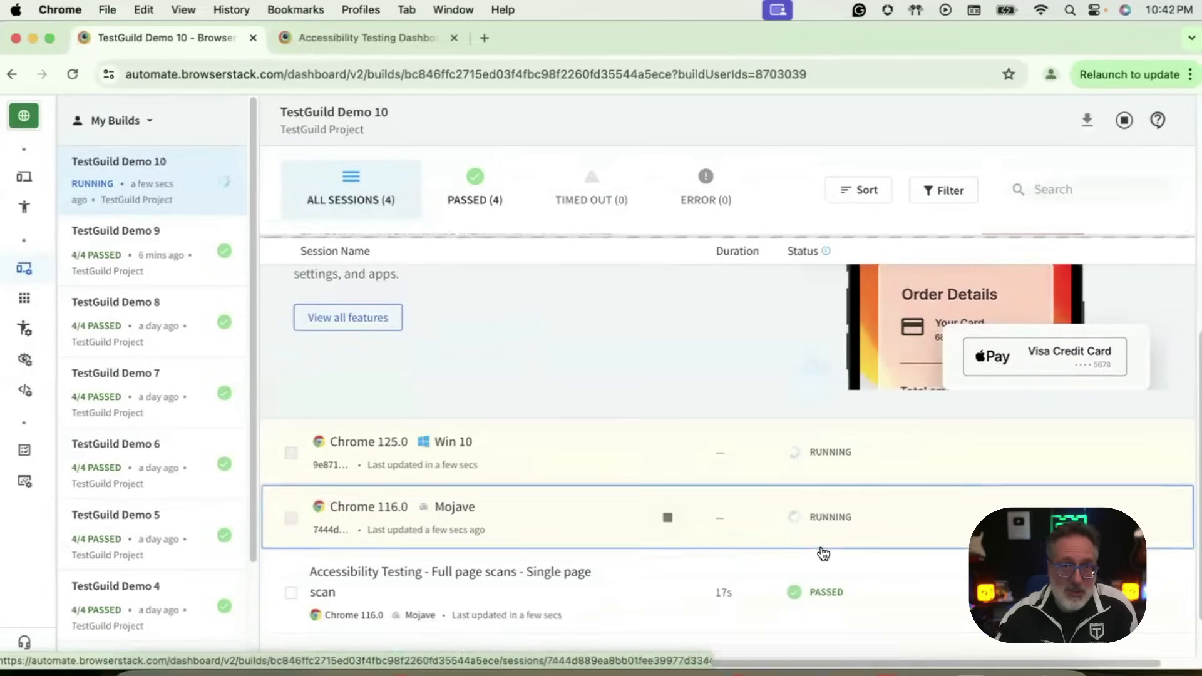
scroll("down", 3)
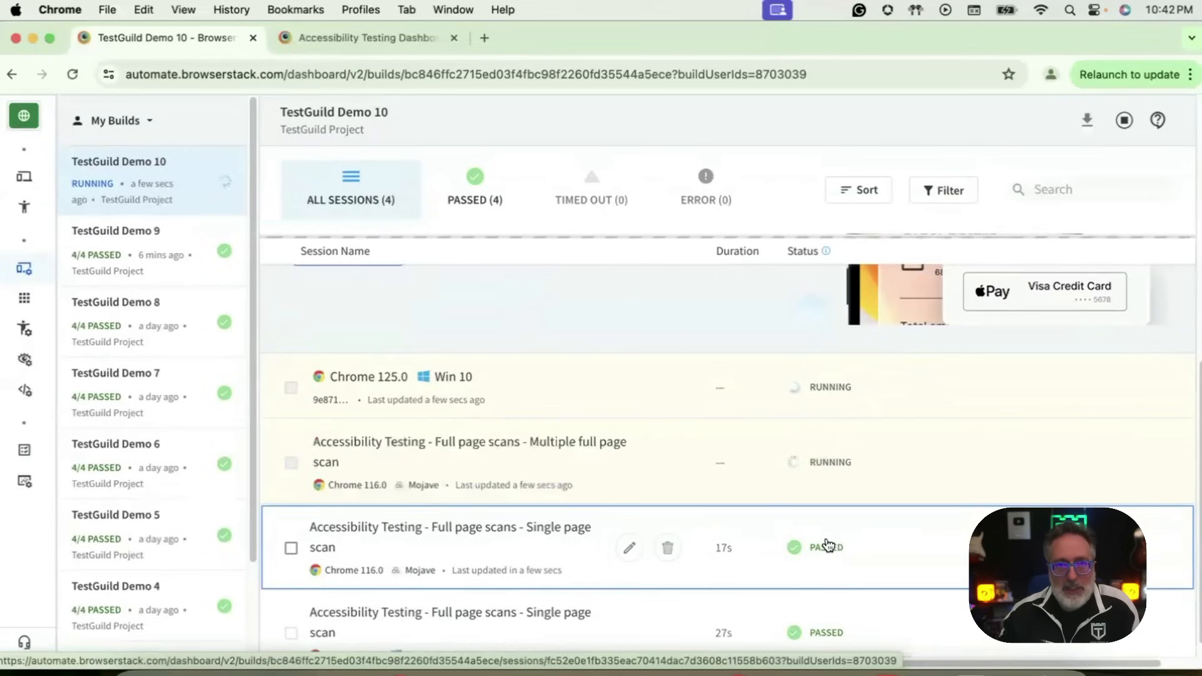
scroll("down", 3)
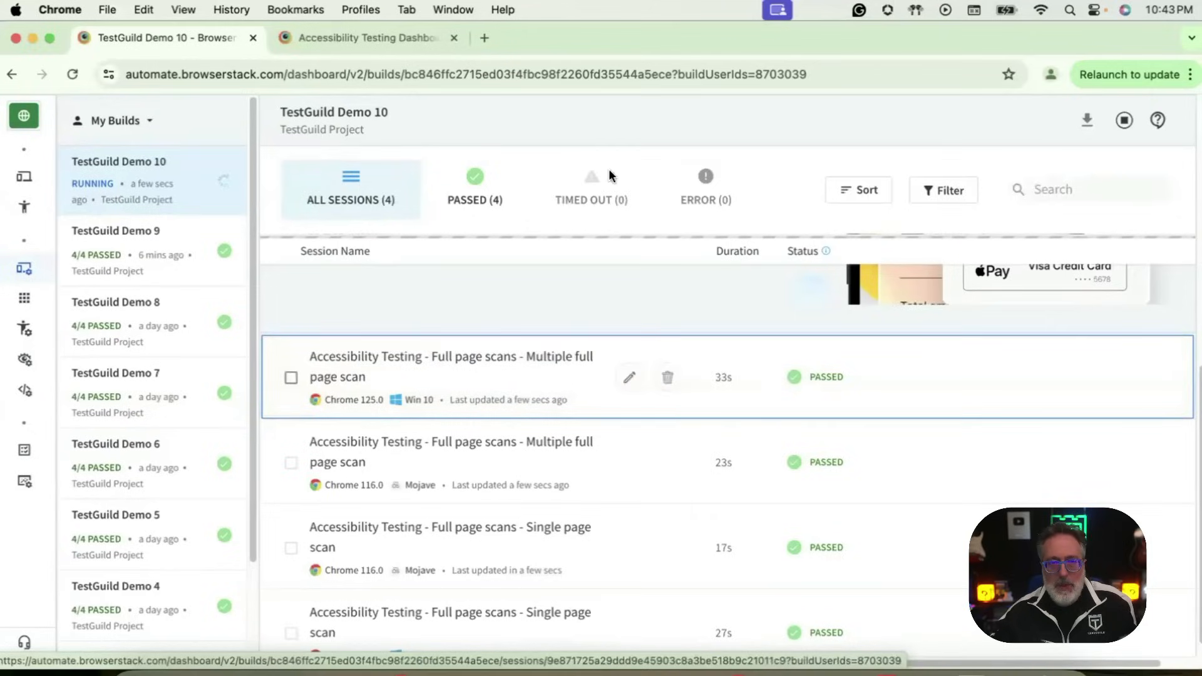
left_click(368, 37)
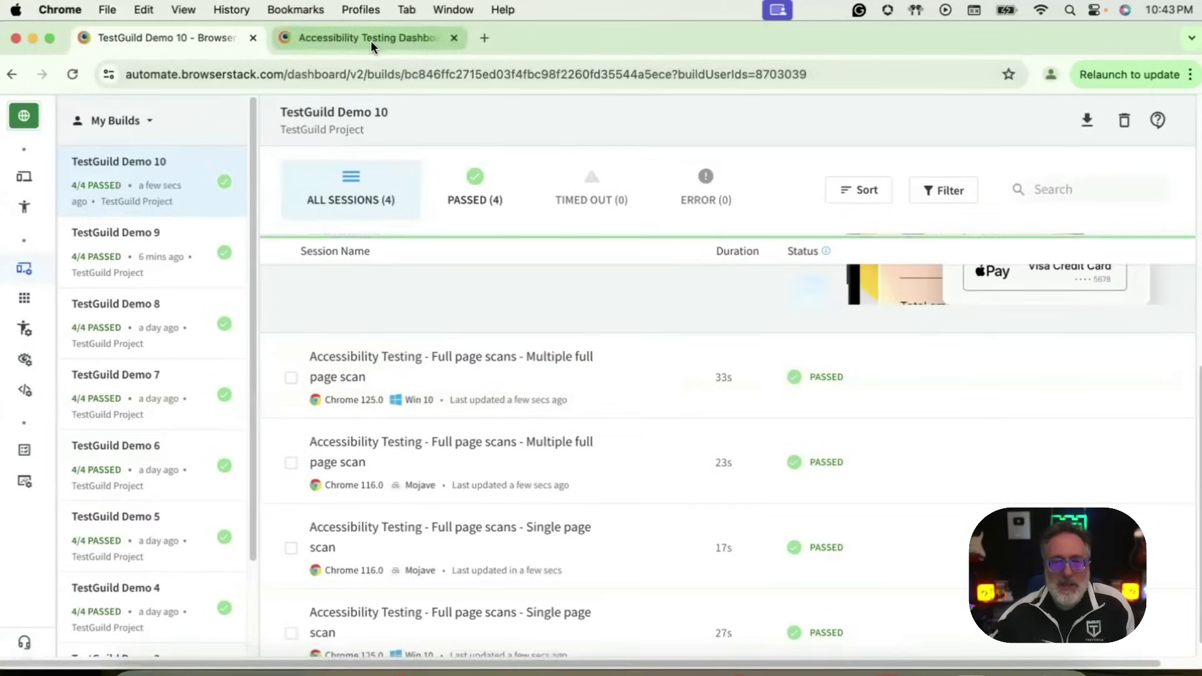
Step: Refresh the Automated Tests list and open the TestGuild Demo#9 report with 252 issues
left_click(368, 38)
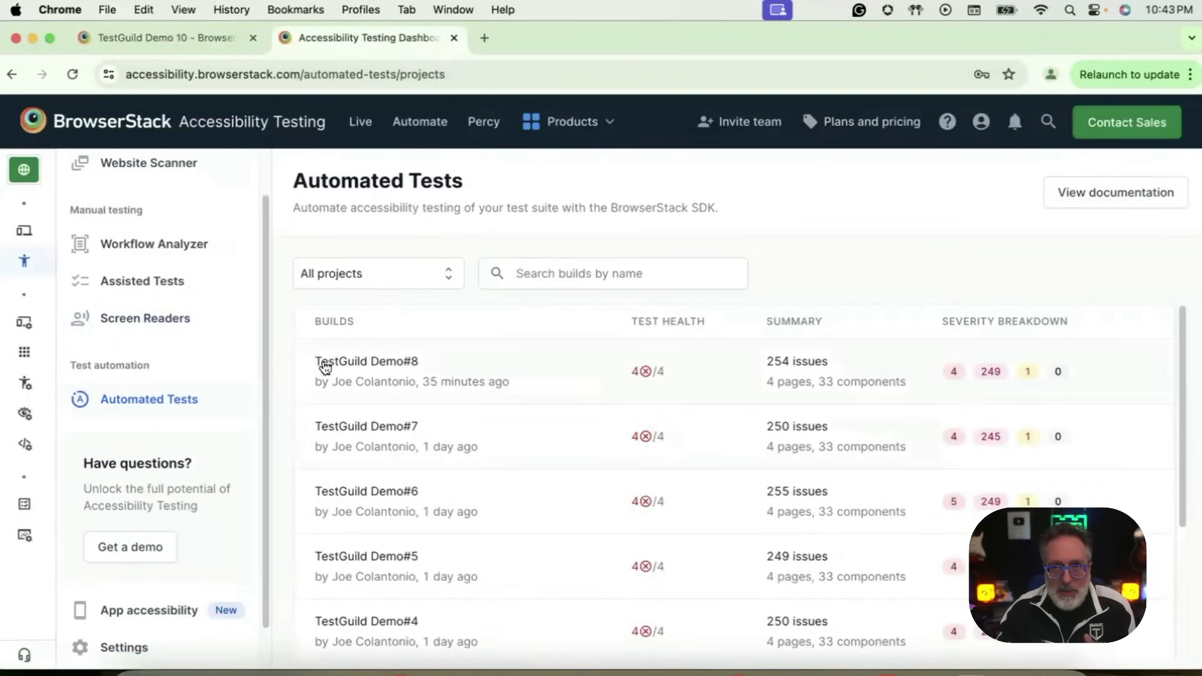
left_click(73, 75)
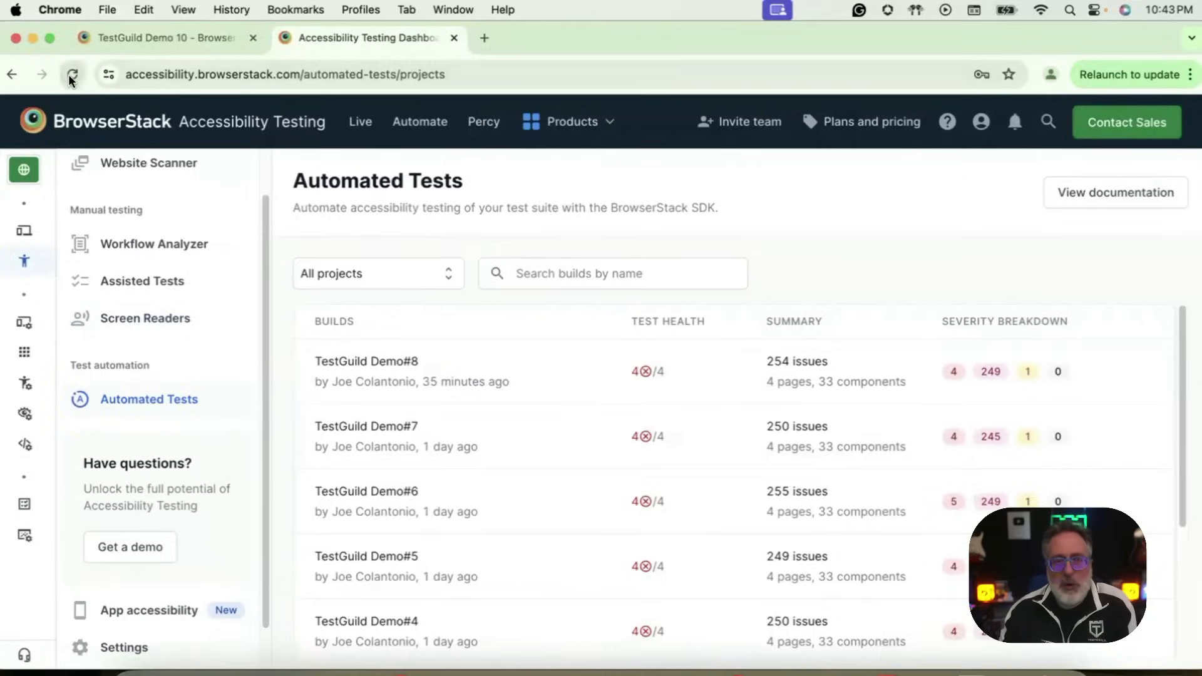
left_click(72, 75)
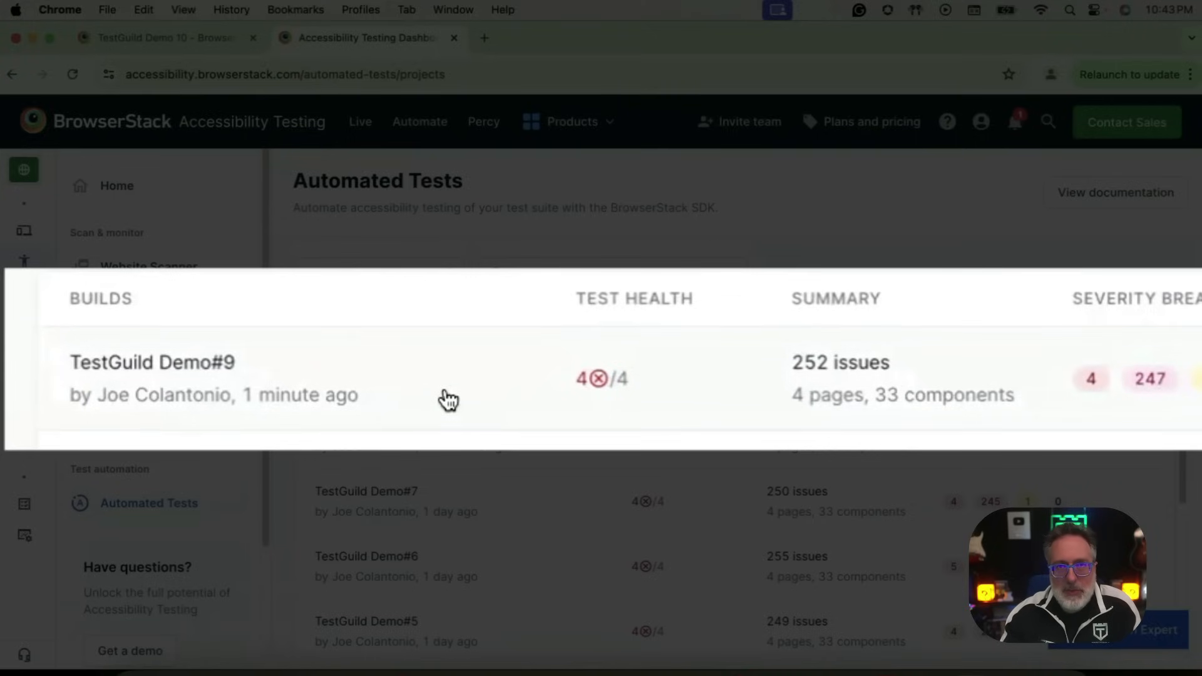
left_click(152, 362)
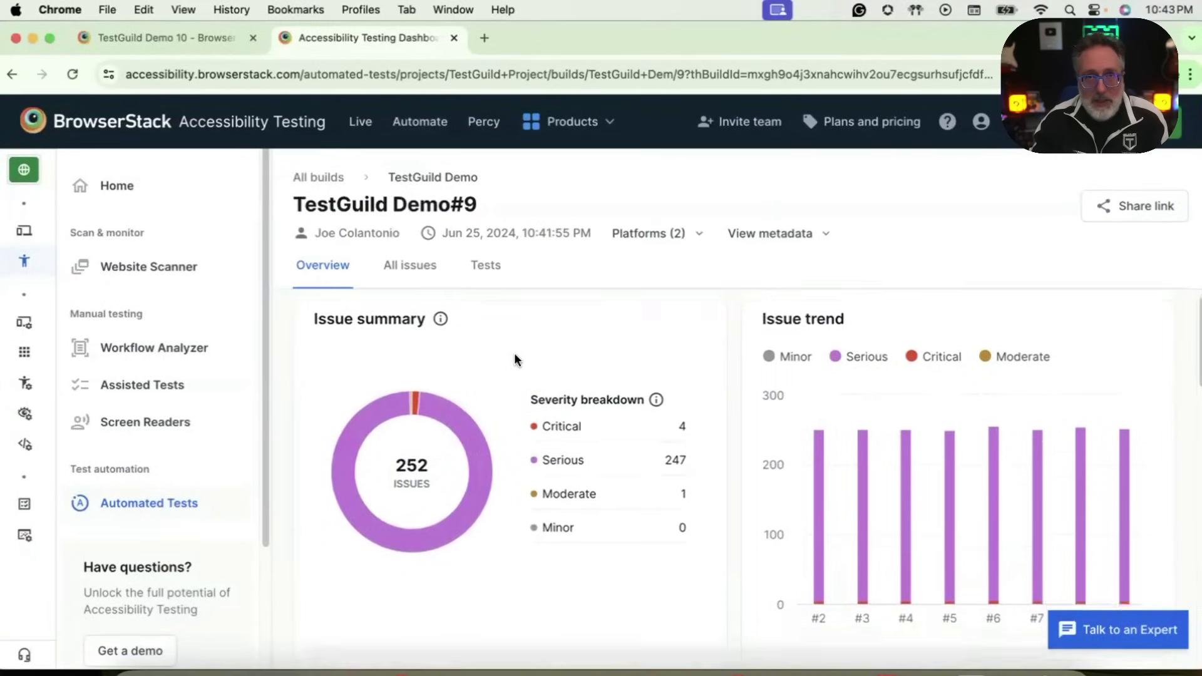
Step: Review the TestGuild Demo#9 overview, then show its four failed scans with issue counts
scroll("down", 3)
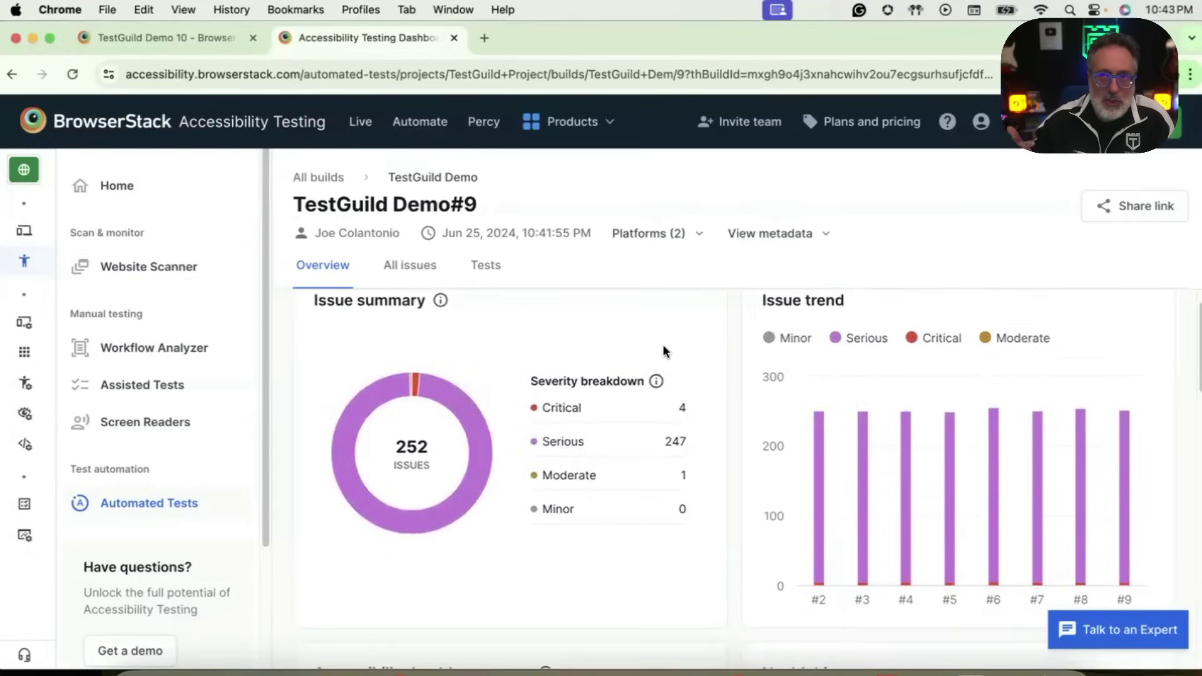
mouse_move(818, 468)
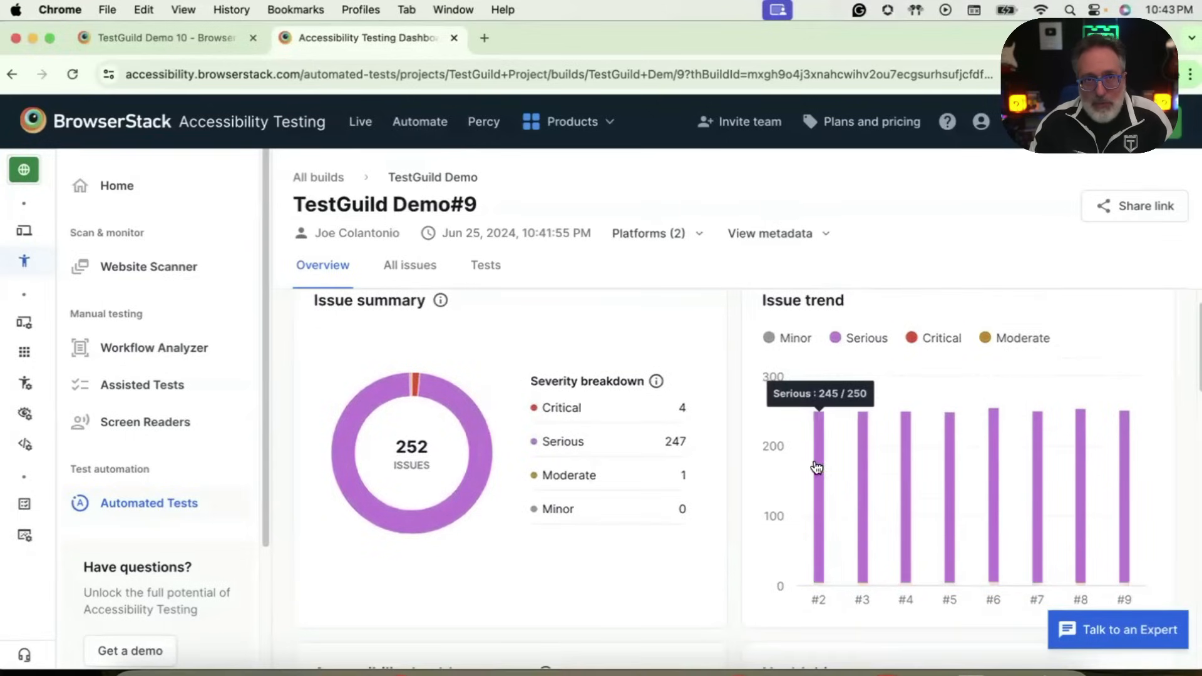
mouse_move(868, 462)
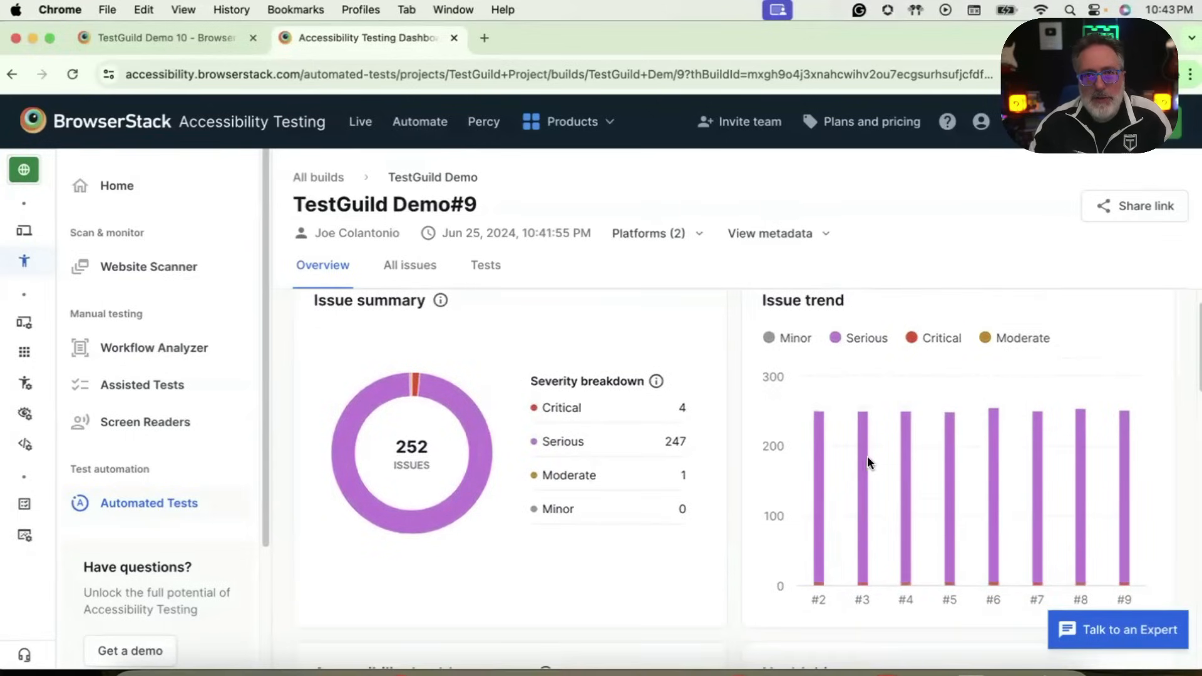
scroll("down", 3)
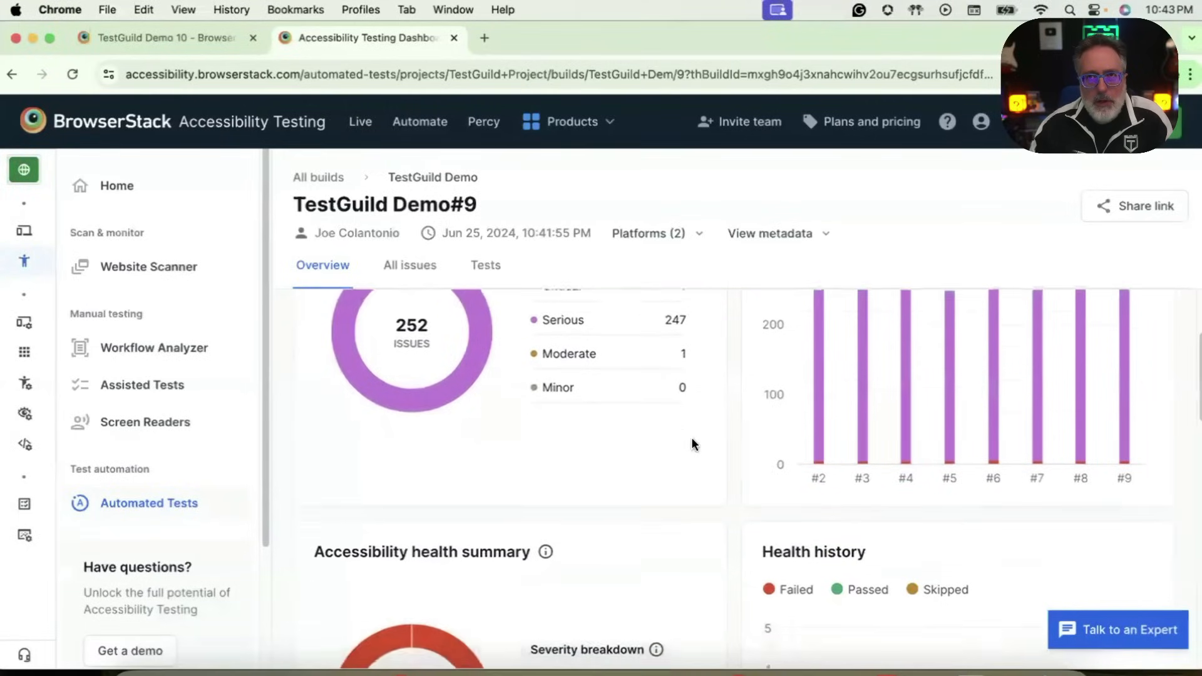
scroll("down", 3)
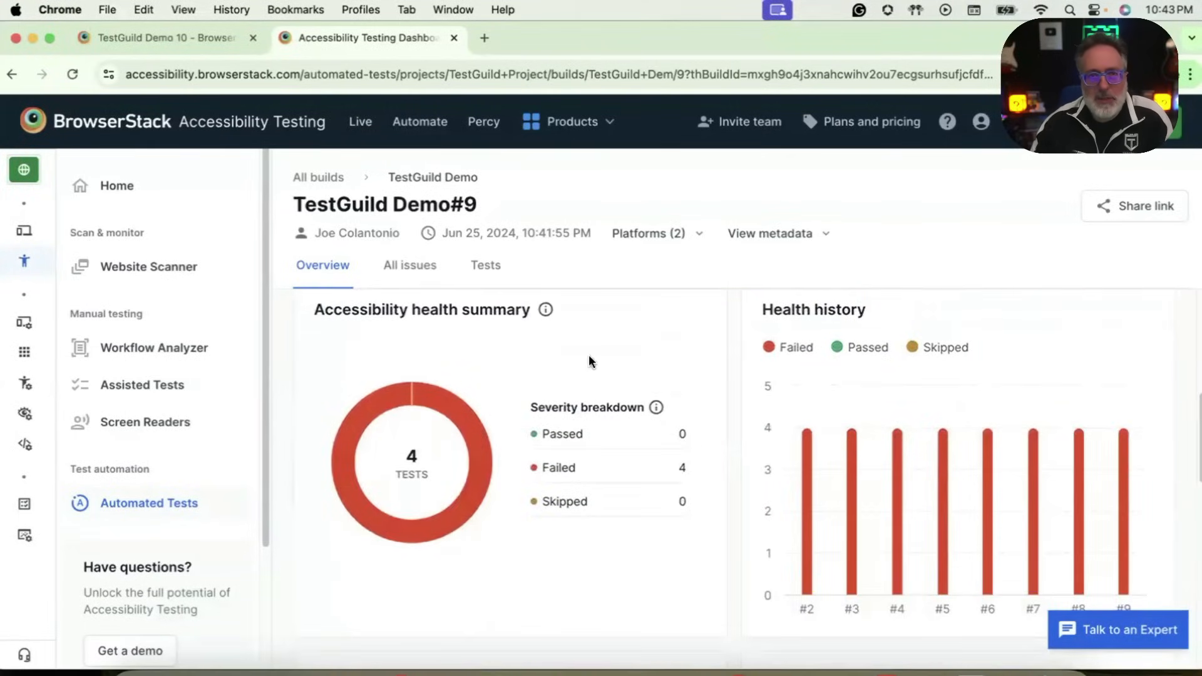
mouse_move(457, 422)
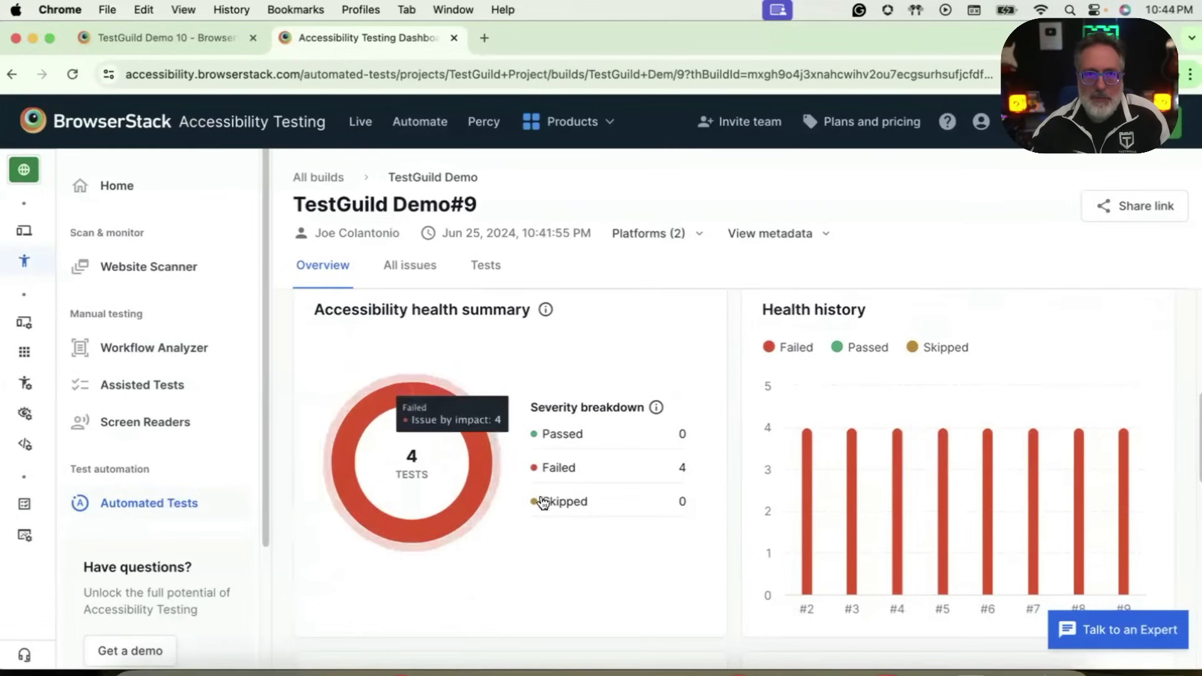
scroll("down", 3)
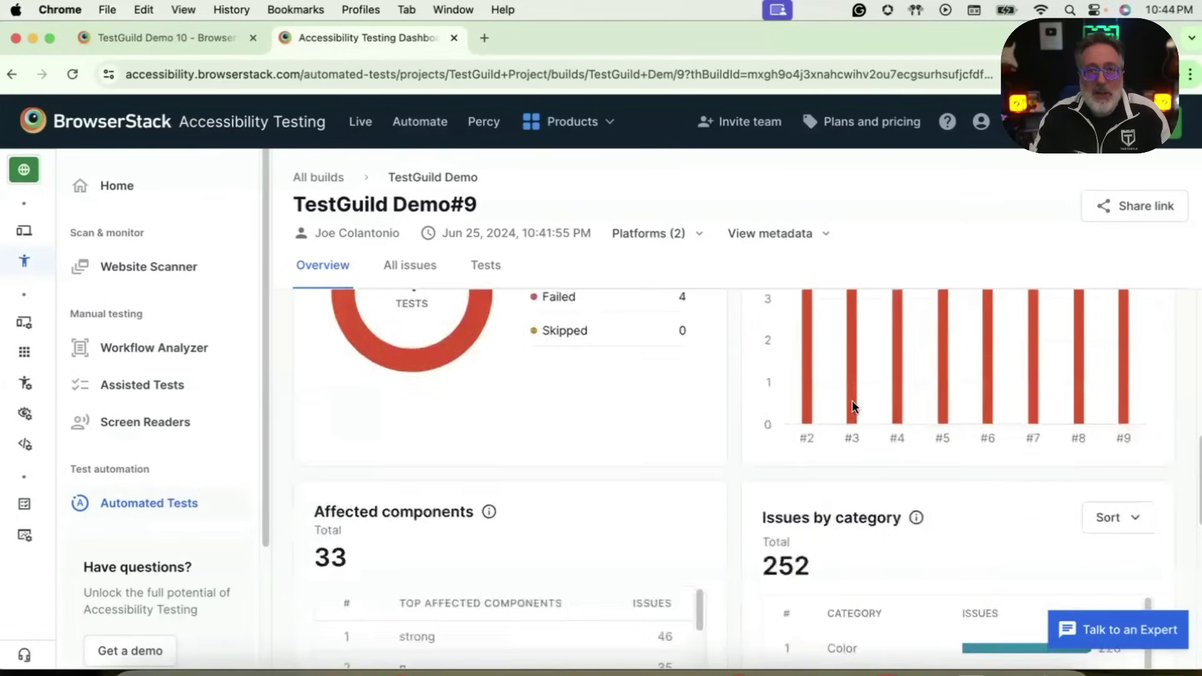
scroll("down", 3)
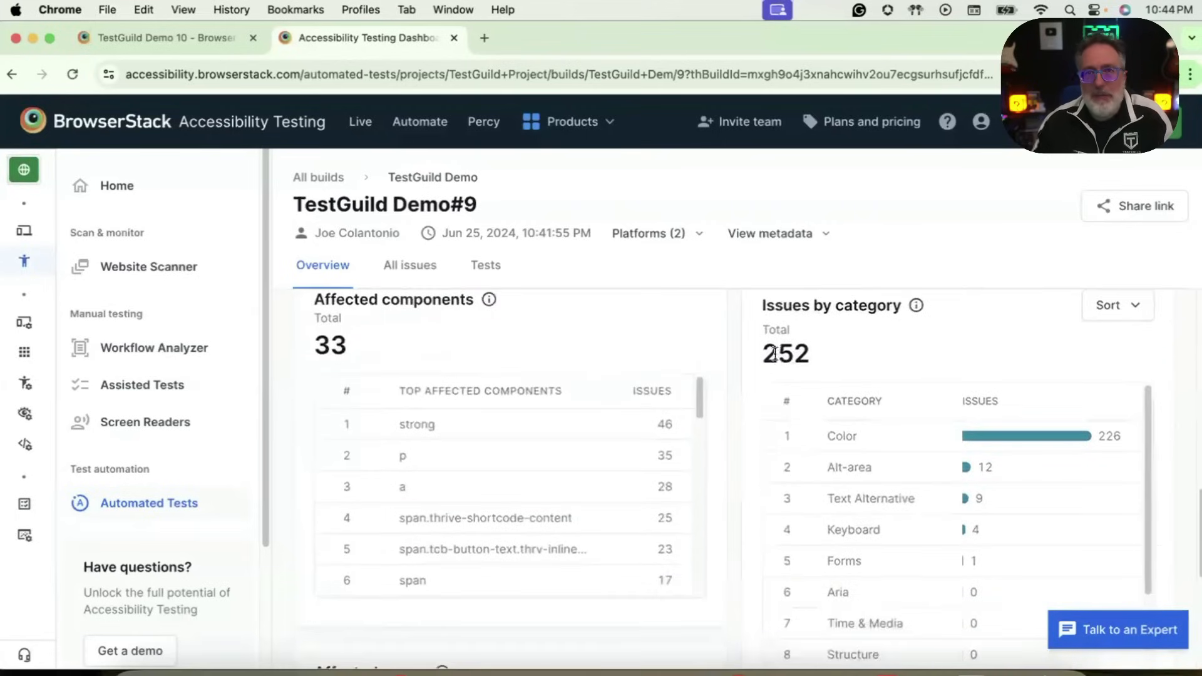
scroll("down", 3)
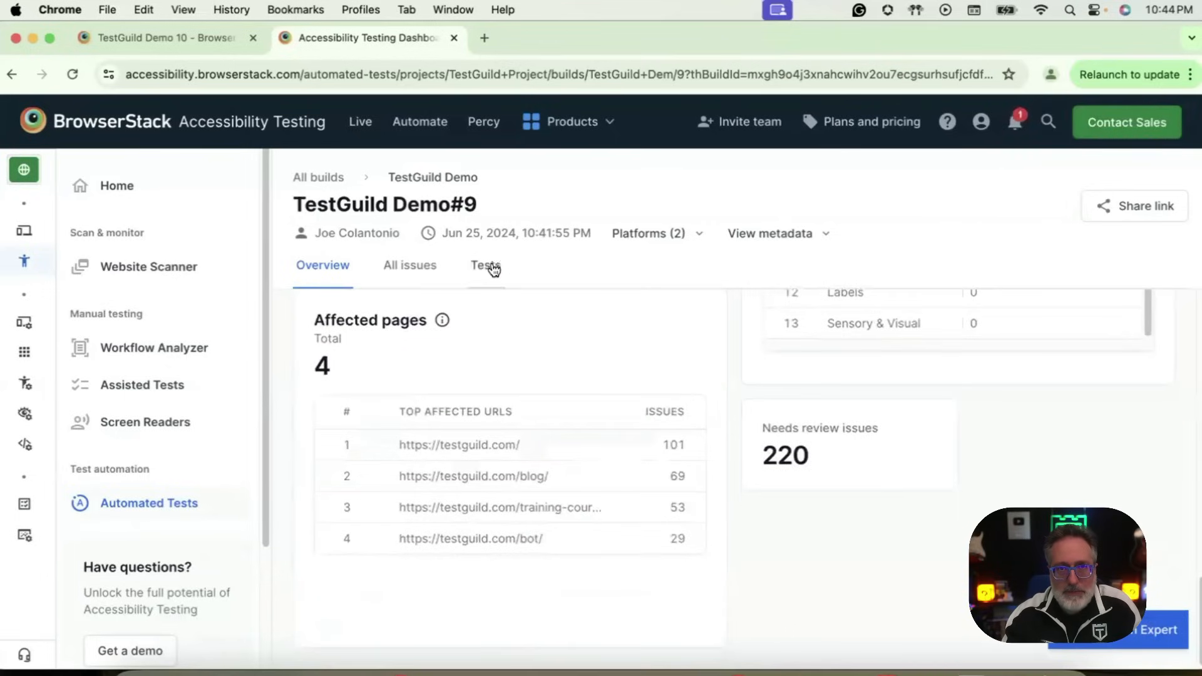
left_click(485, 265)
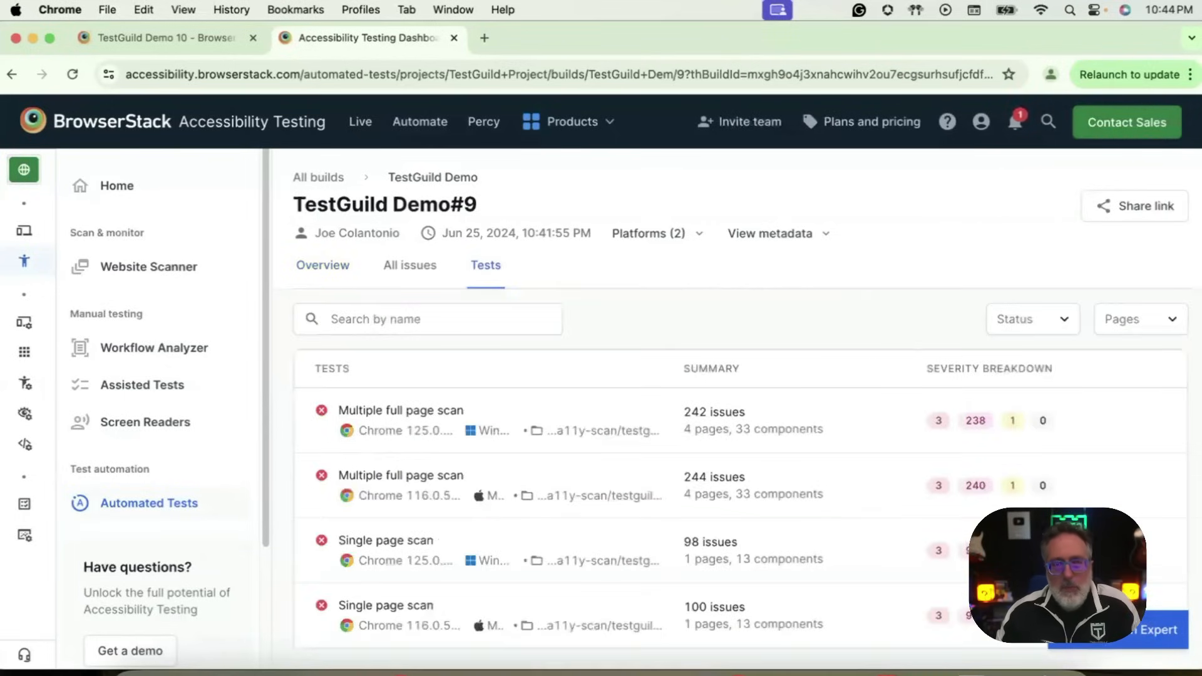
mouse_move(727, 495)
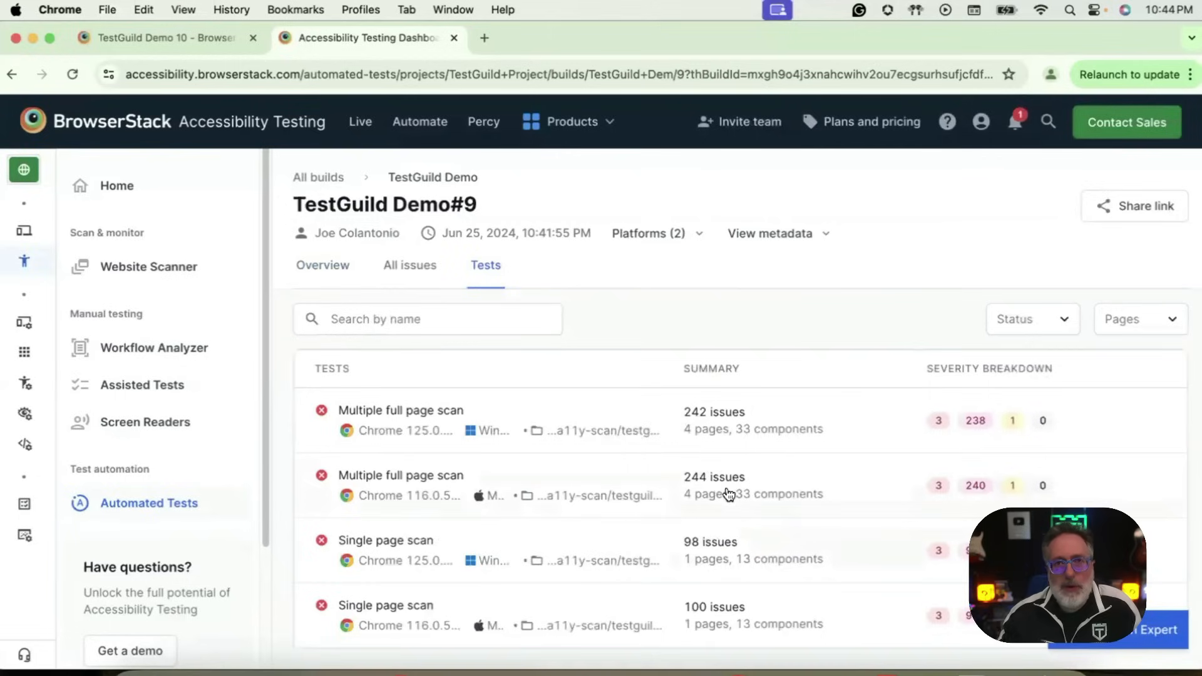
mouse_move(609, 441)
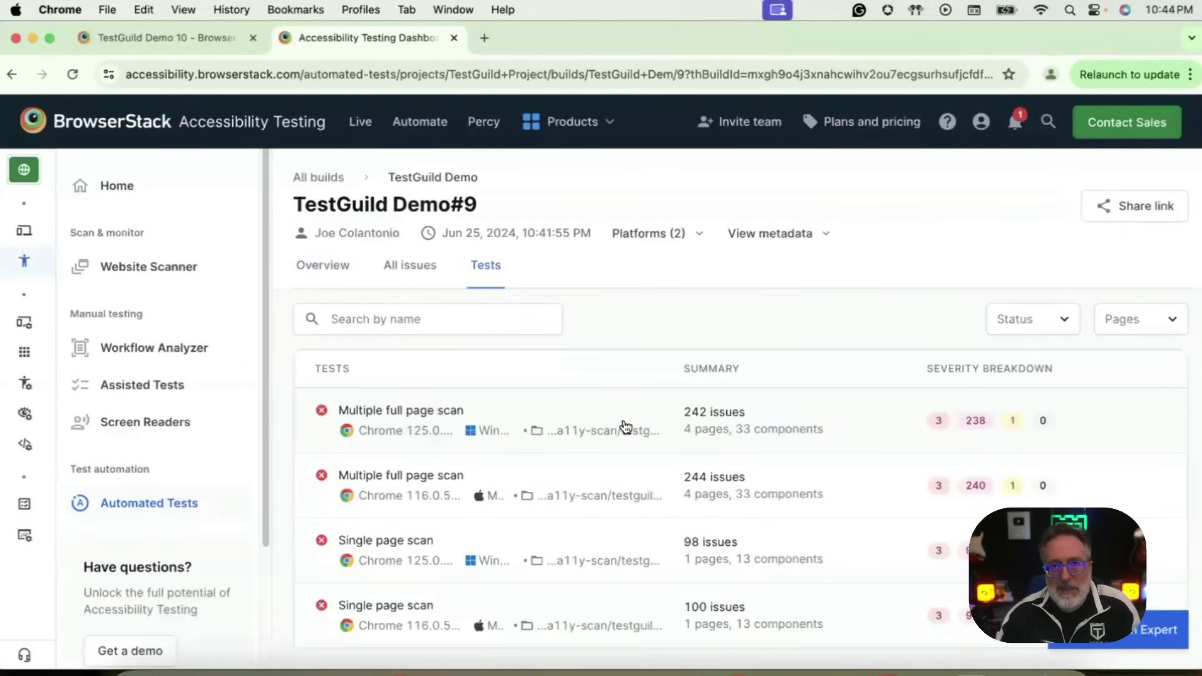
left_click(400, 410)
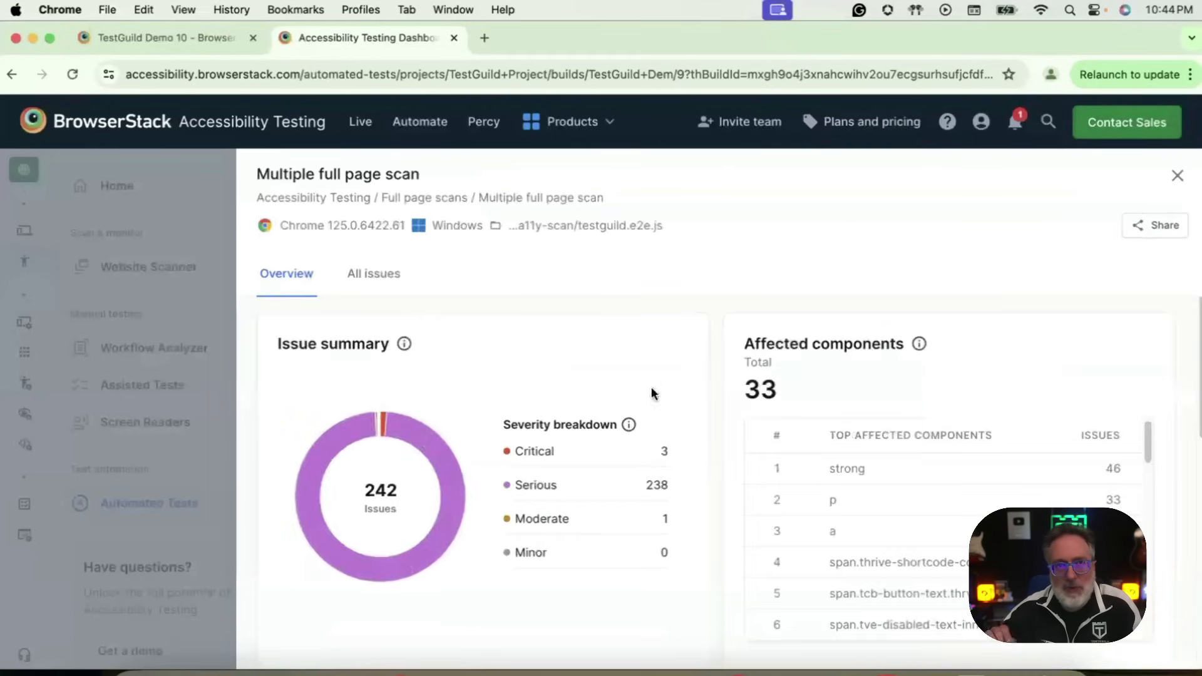
scroll("down", 3)
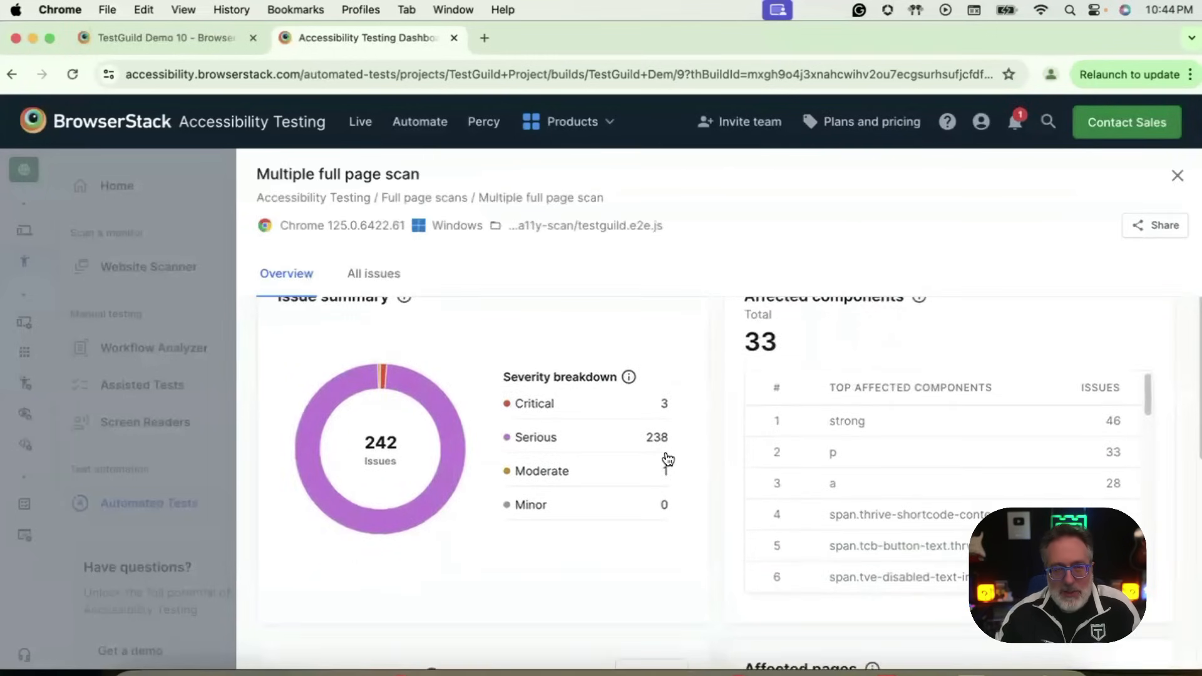
scroll("down", 3)
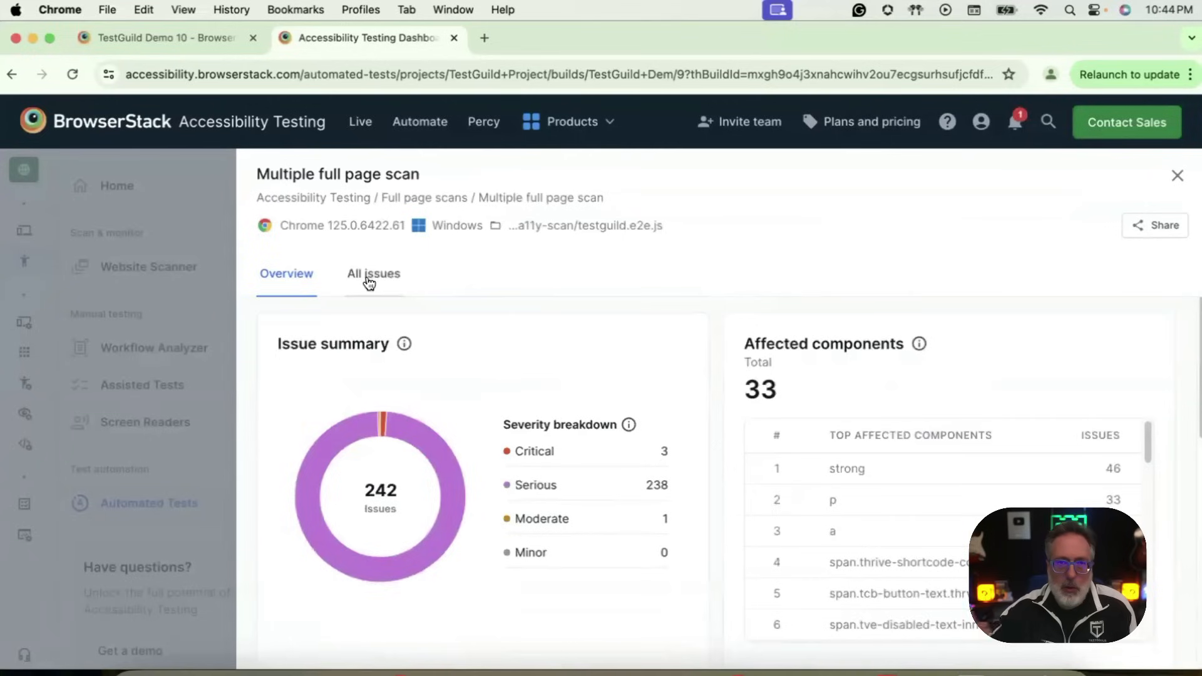
mouse_move(375, 284)
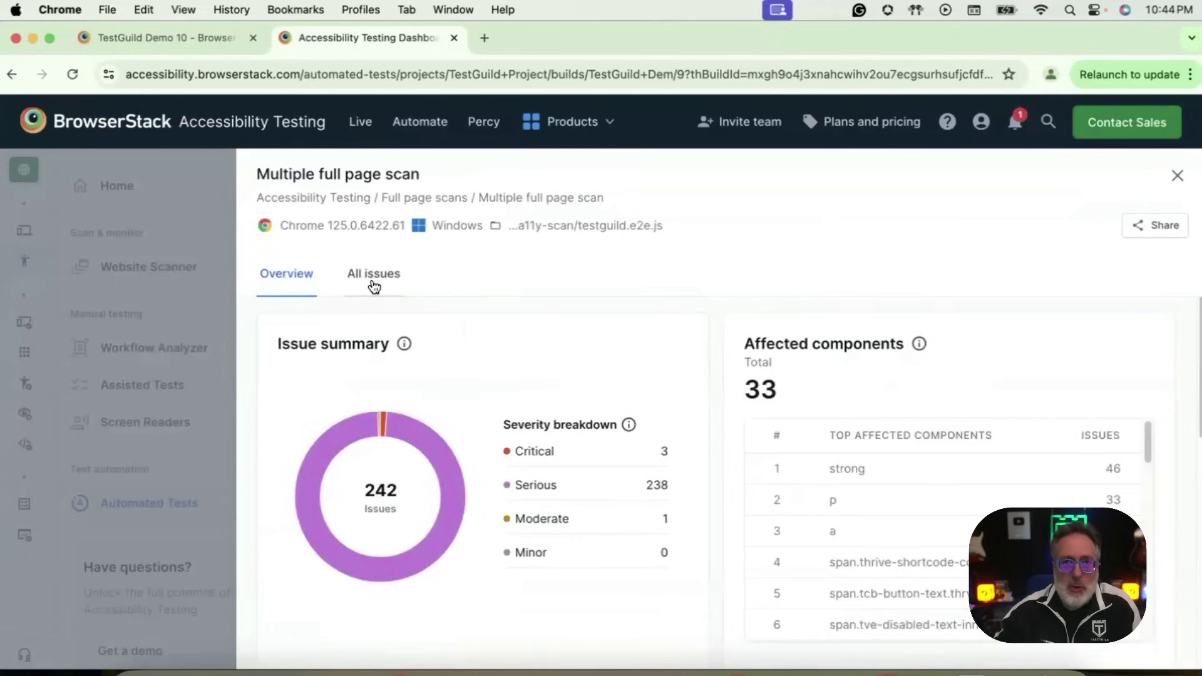
left_click(373, 273)
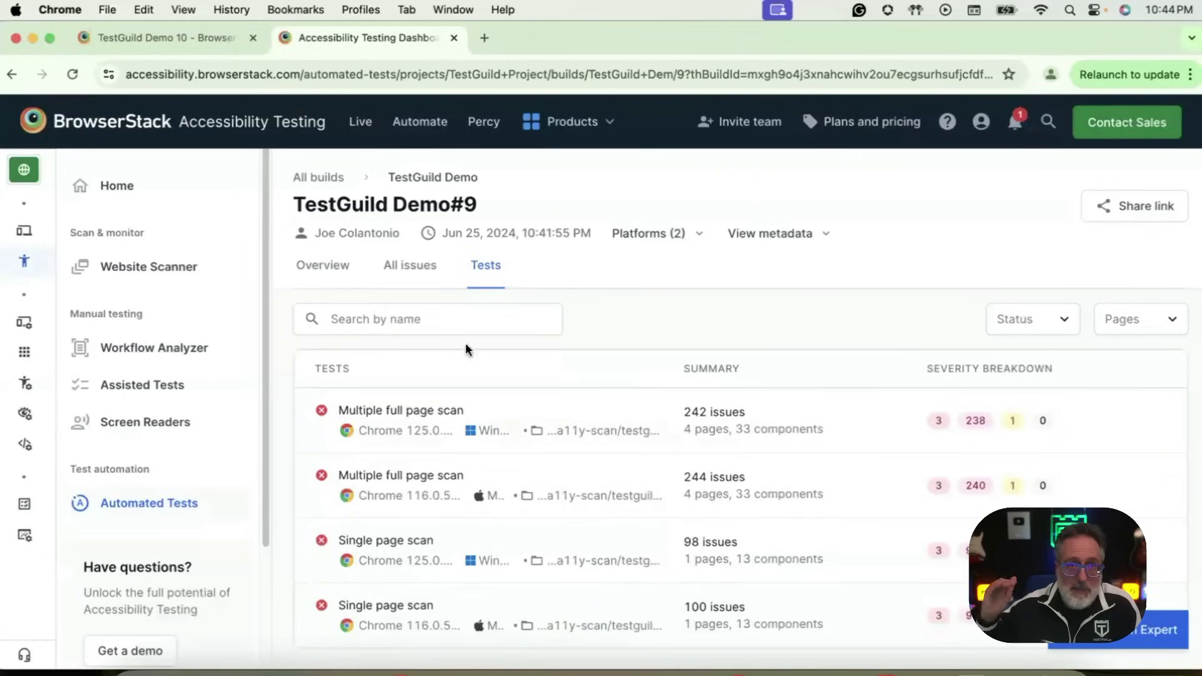
Step: Review the build overview summary, then list all issues, led by 226 color contrast
left_click(323, 265)
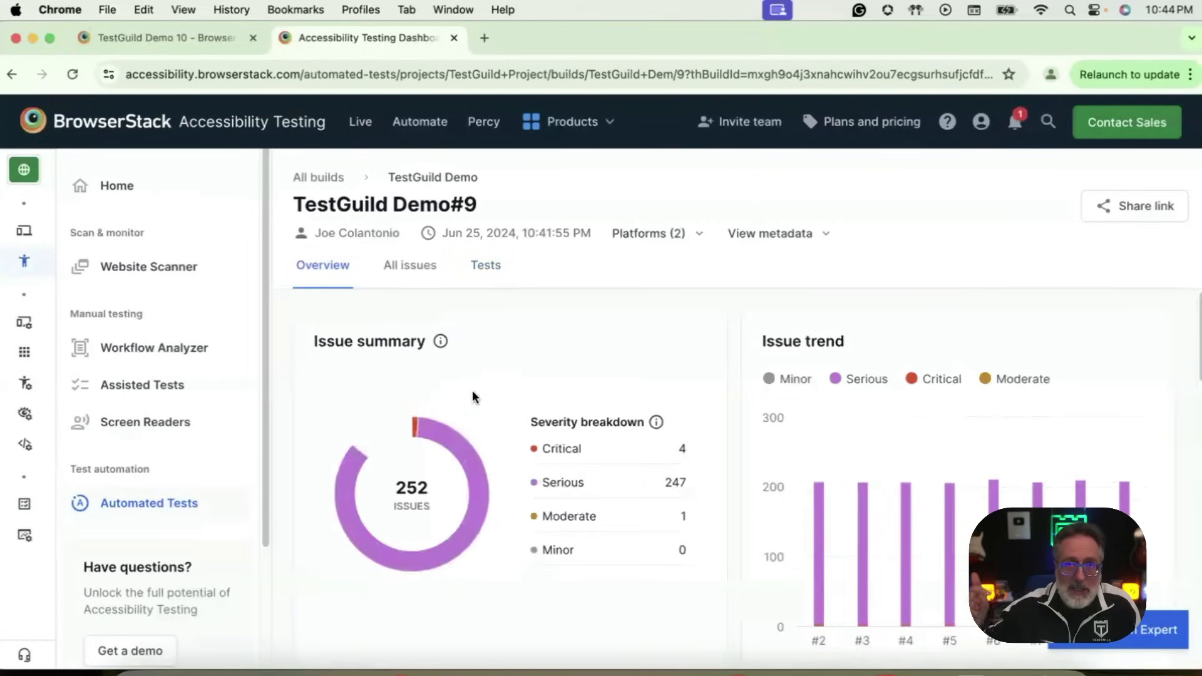
mouse_move(471, 471)
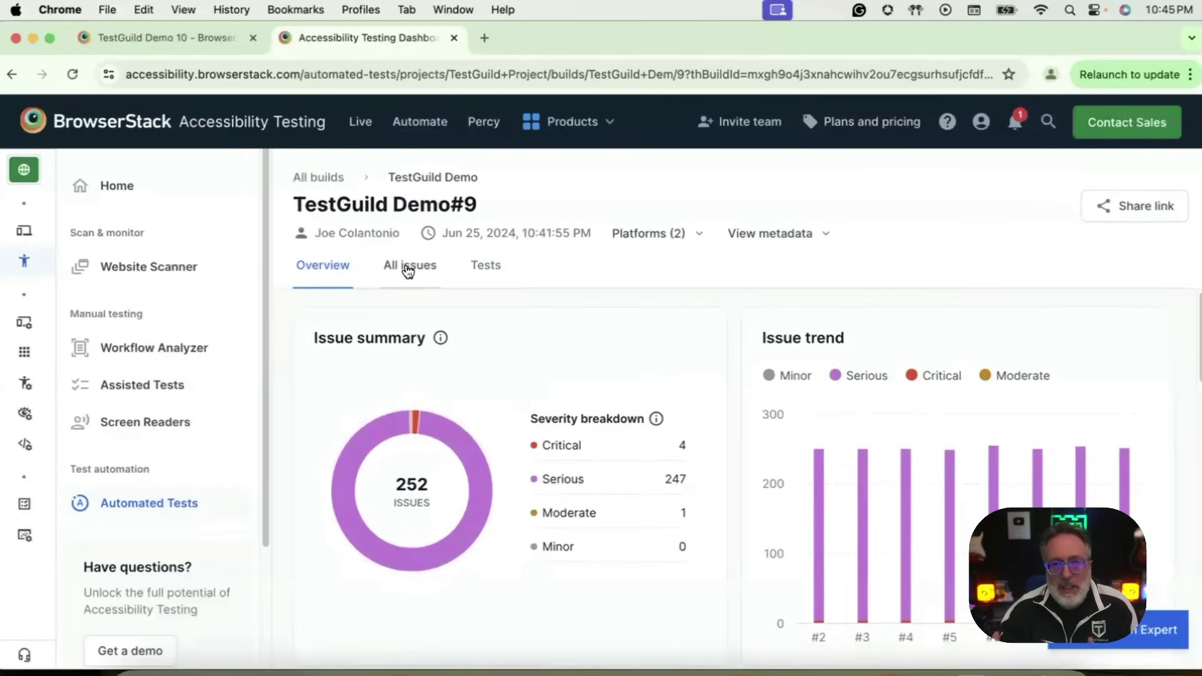
left_click(409, 265)
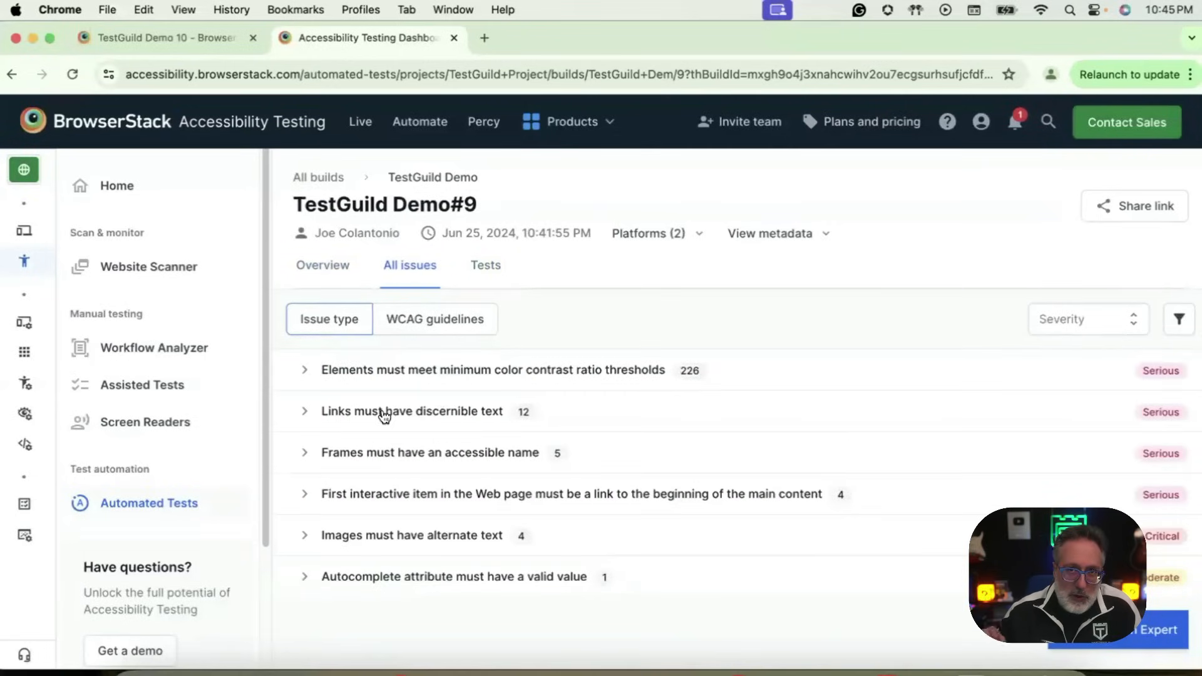
Step: Expand 'Links must have discernible text' and view the a.tve-dynamic-link. component's source tests
left_click(304, 411)
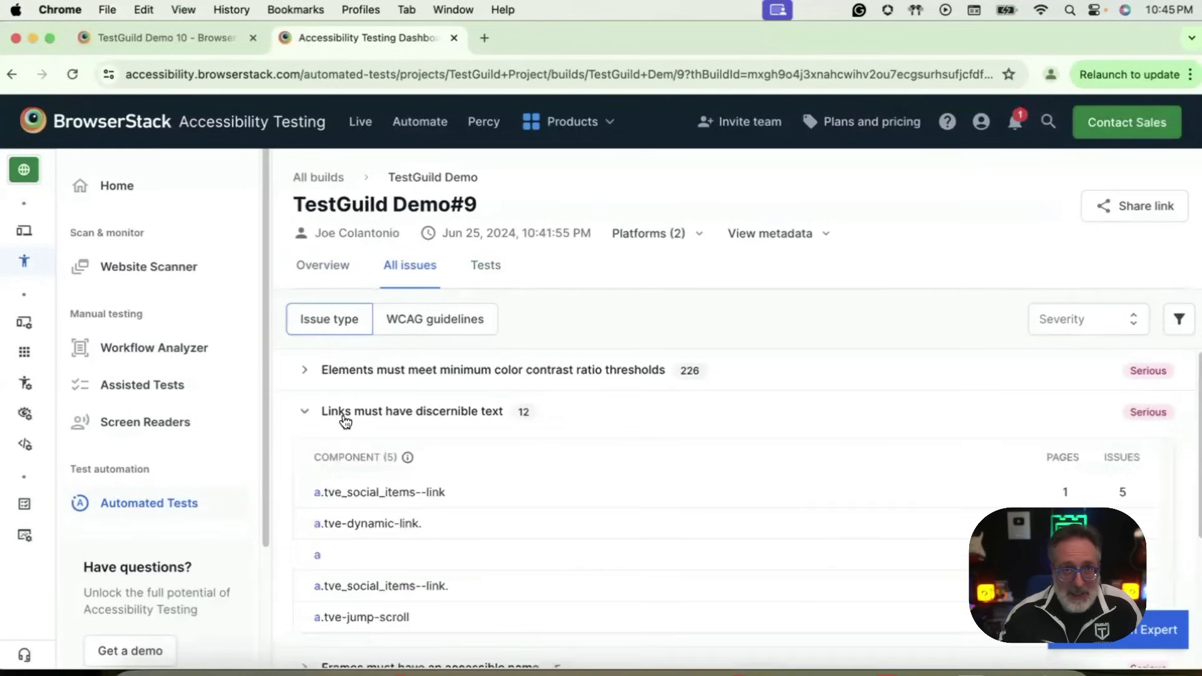
left_click(367, 523)
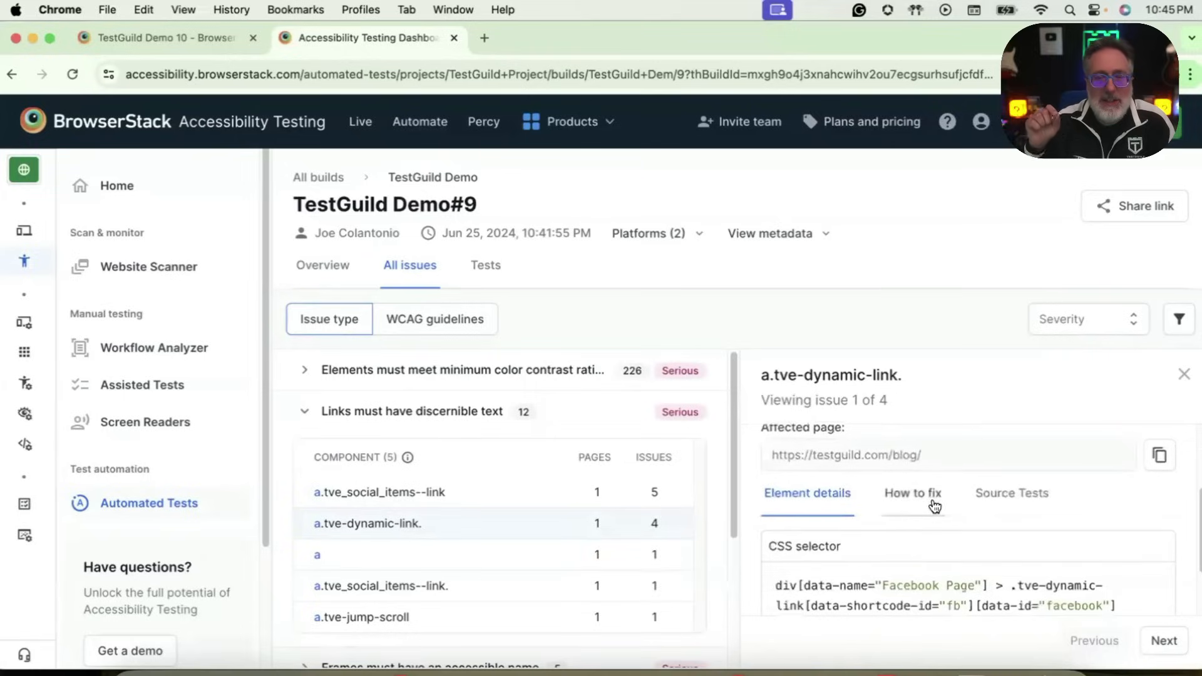
scroll("down", 3)
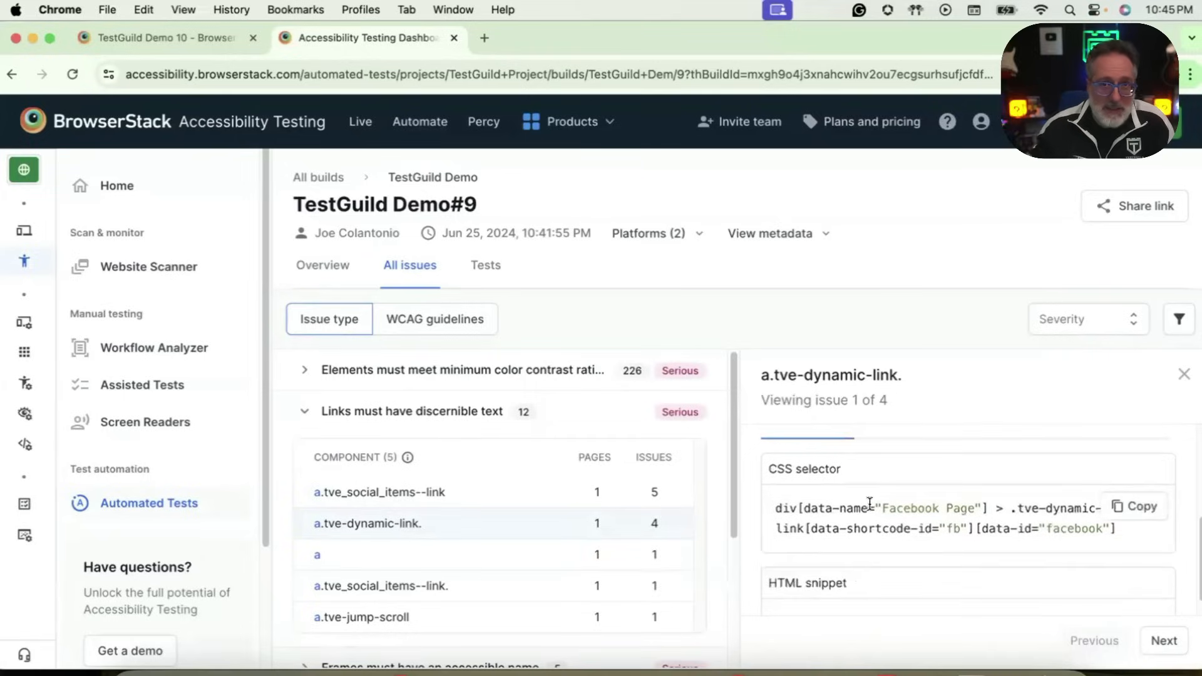
left_click(912, 438)
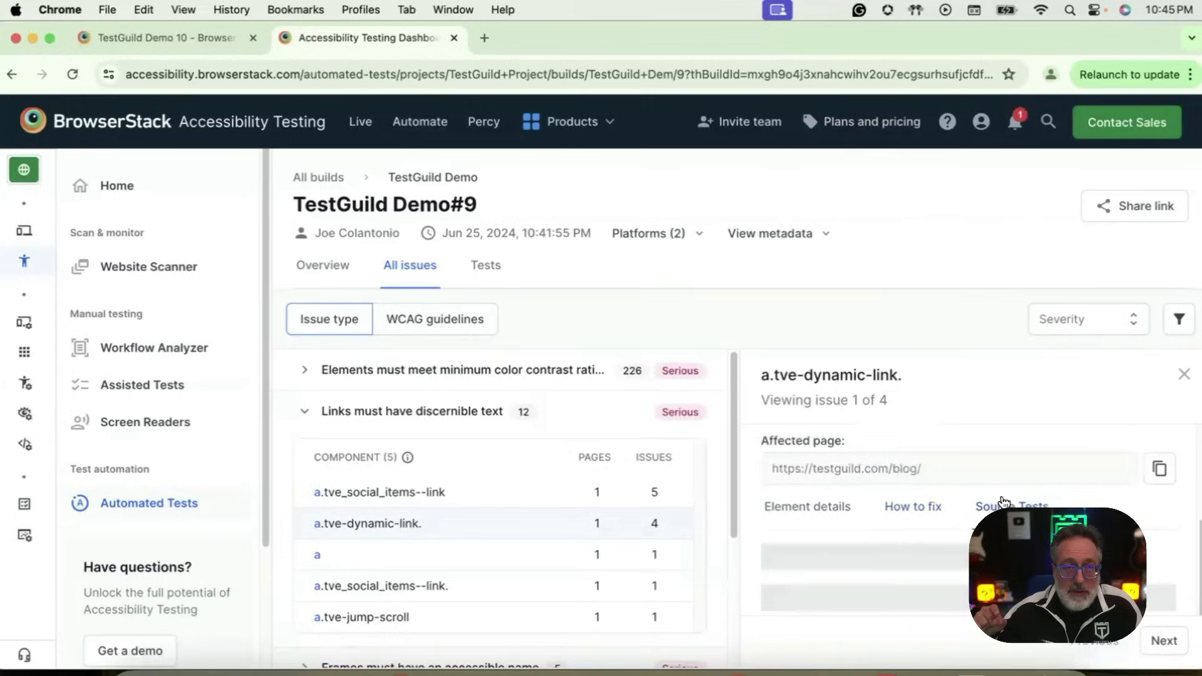
left_click(1012, 506)
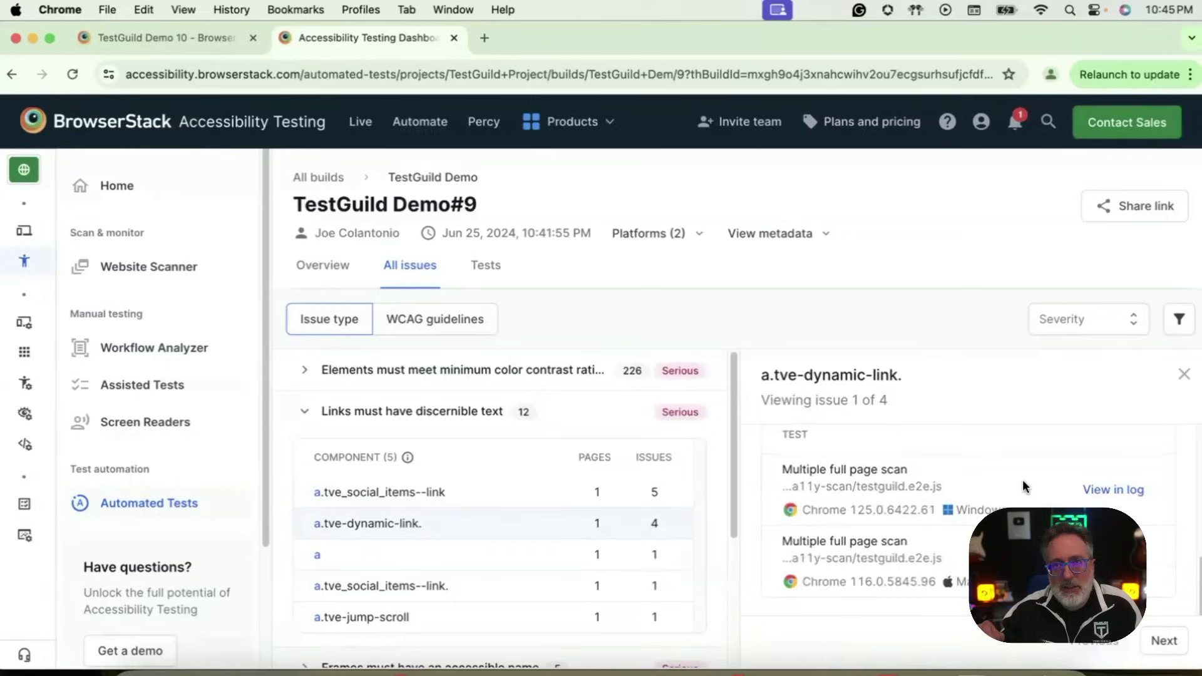
mouse_move(1014, 492)
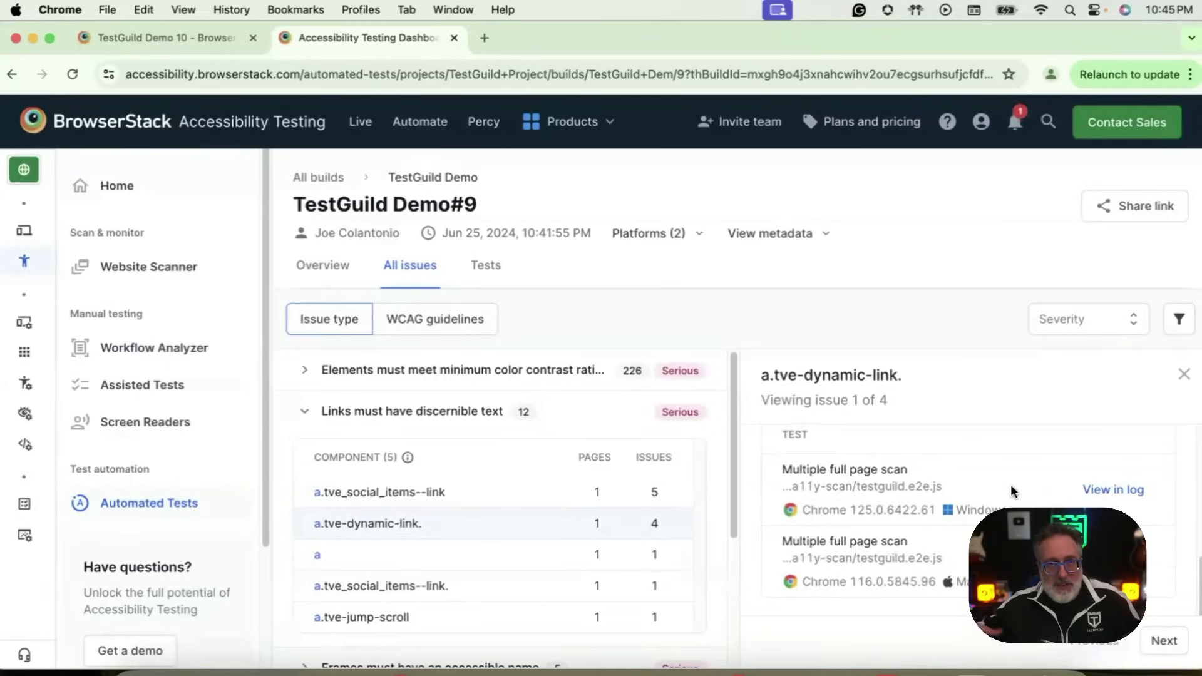
mouse_move(729, 644)
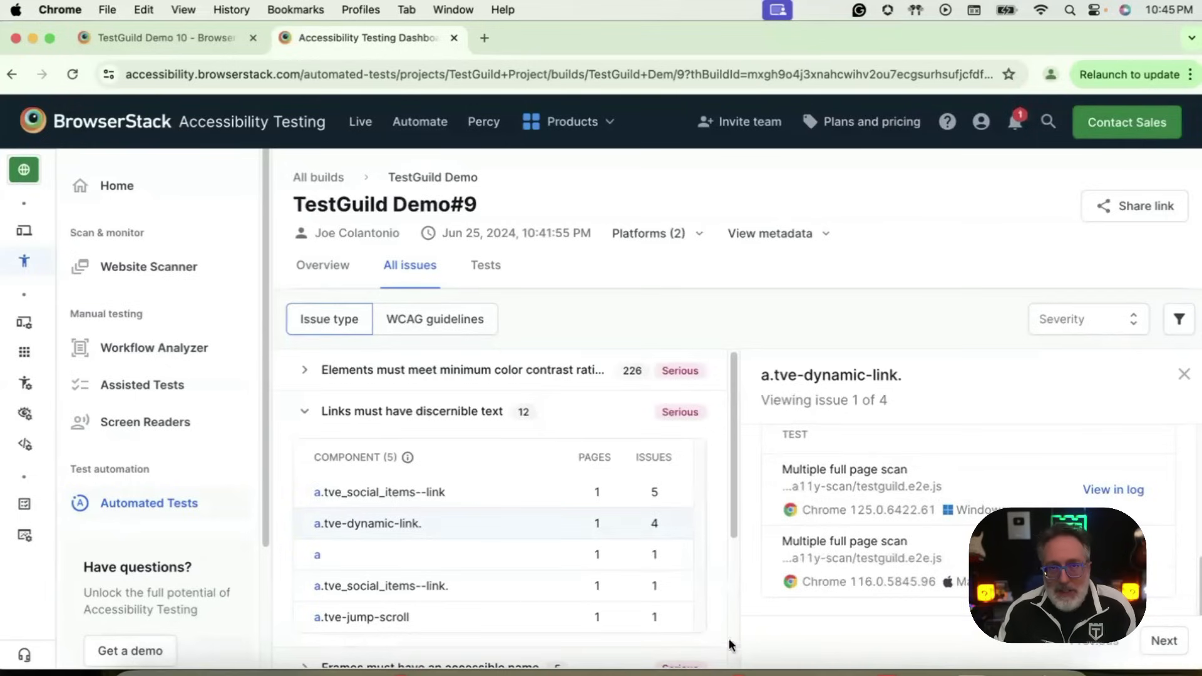